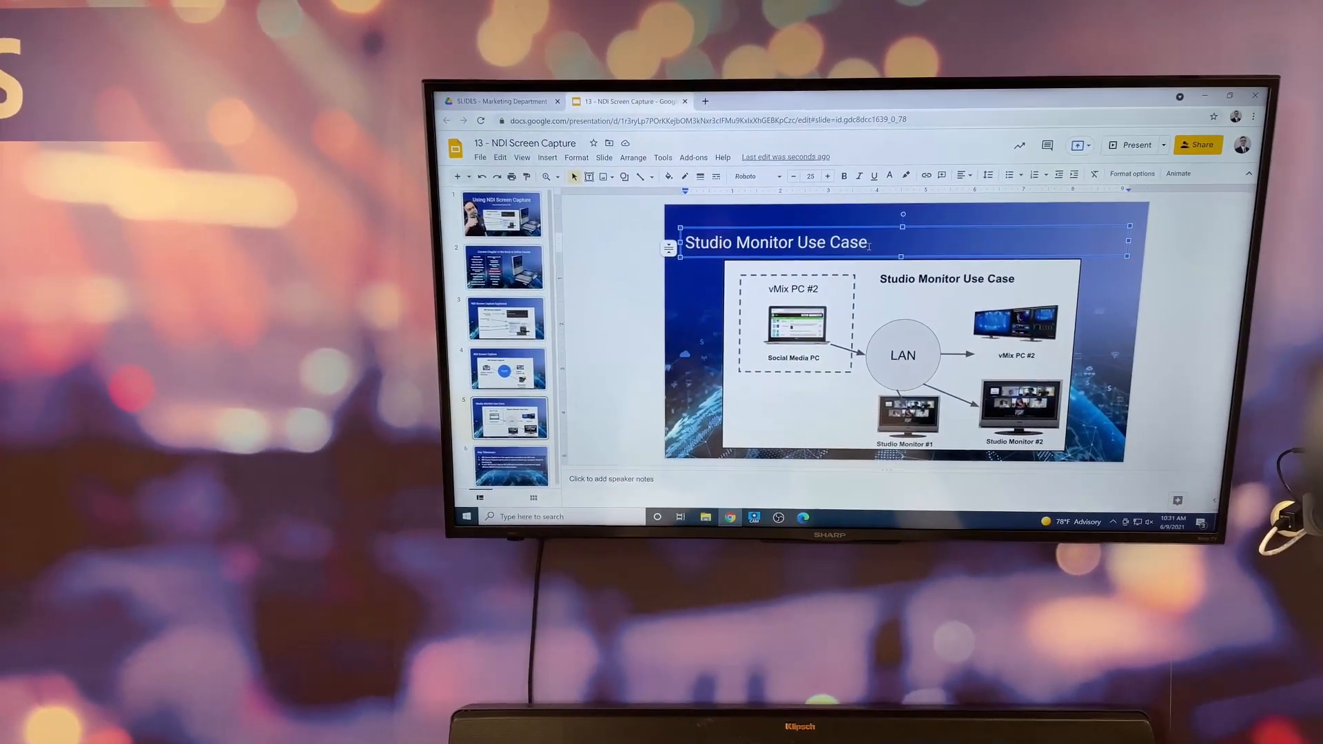
- Append 'Hello! It works Great!' to the slide title 'Studio Monitor Use Case'
type("Hello")
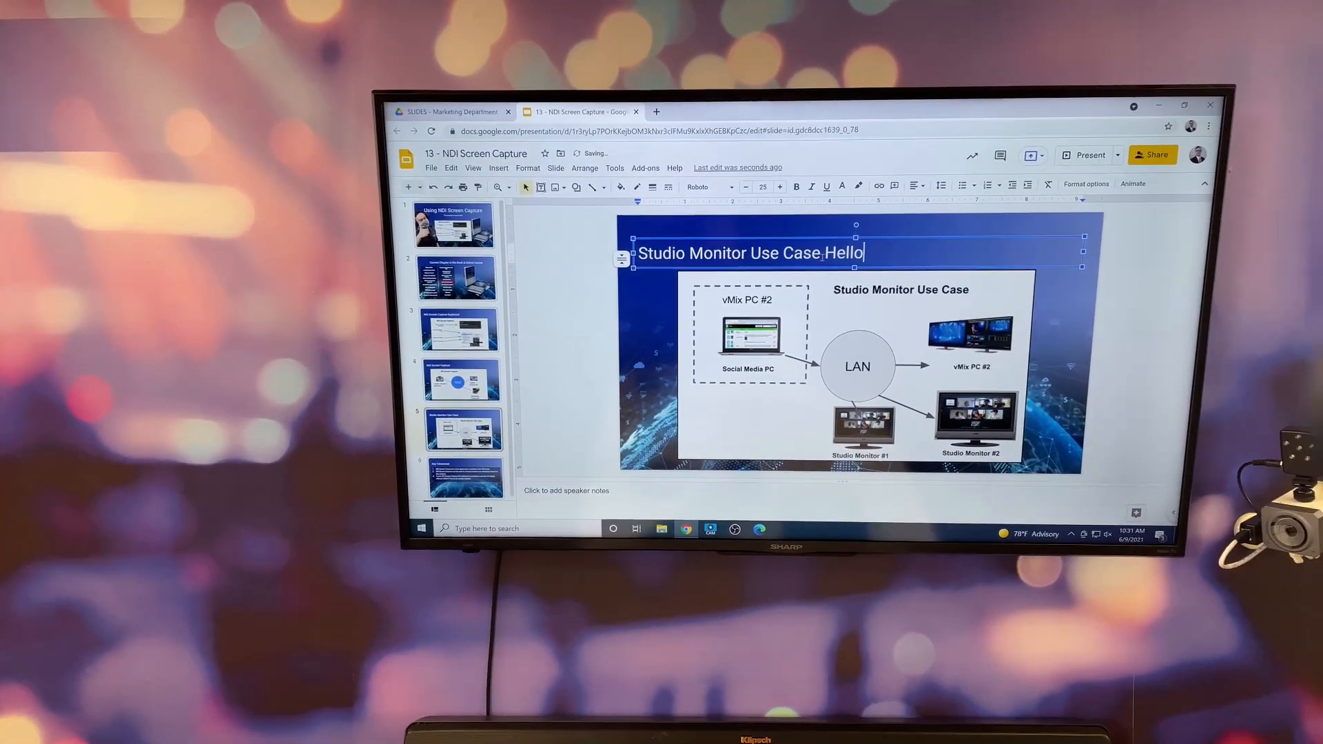
type("! It works")
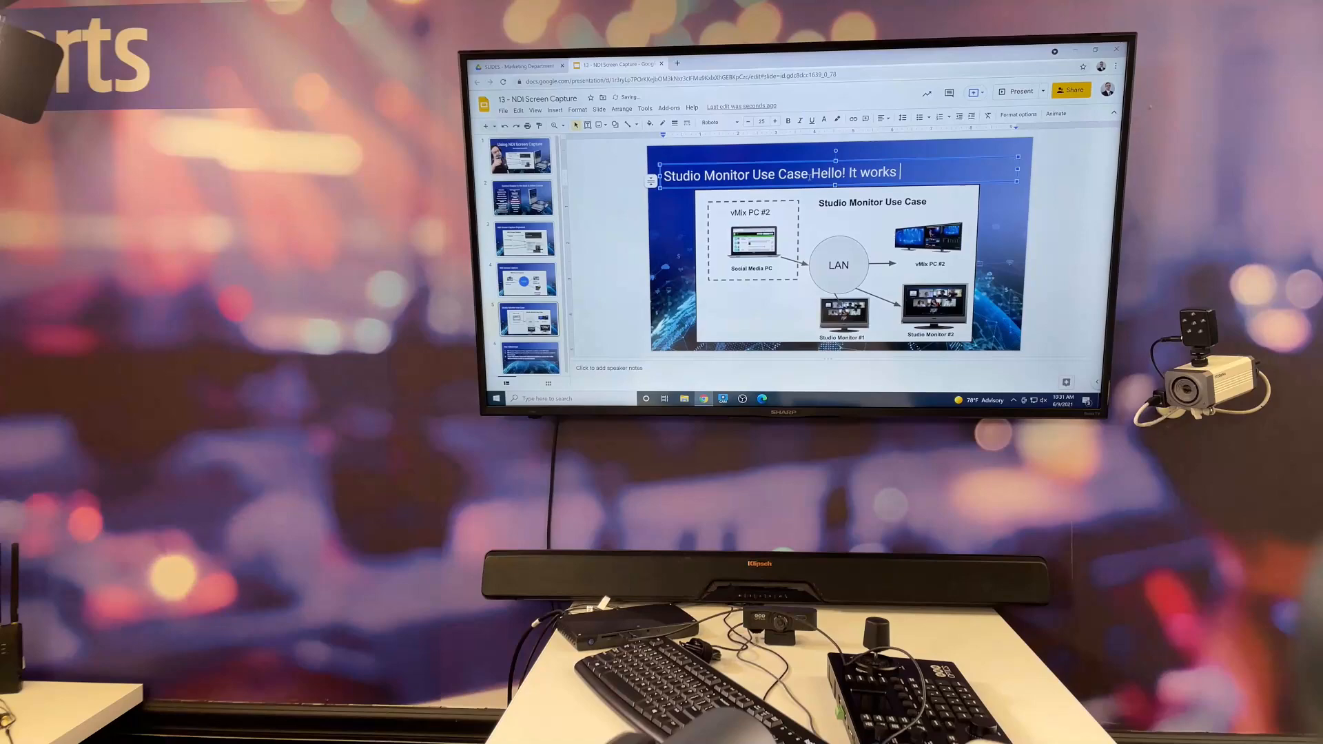
type("Great!")
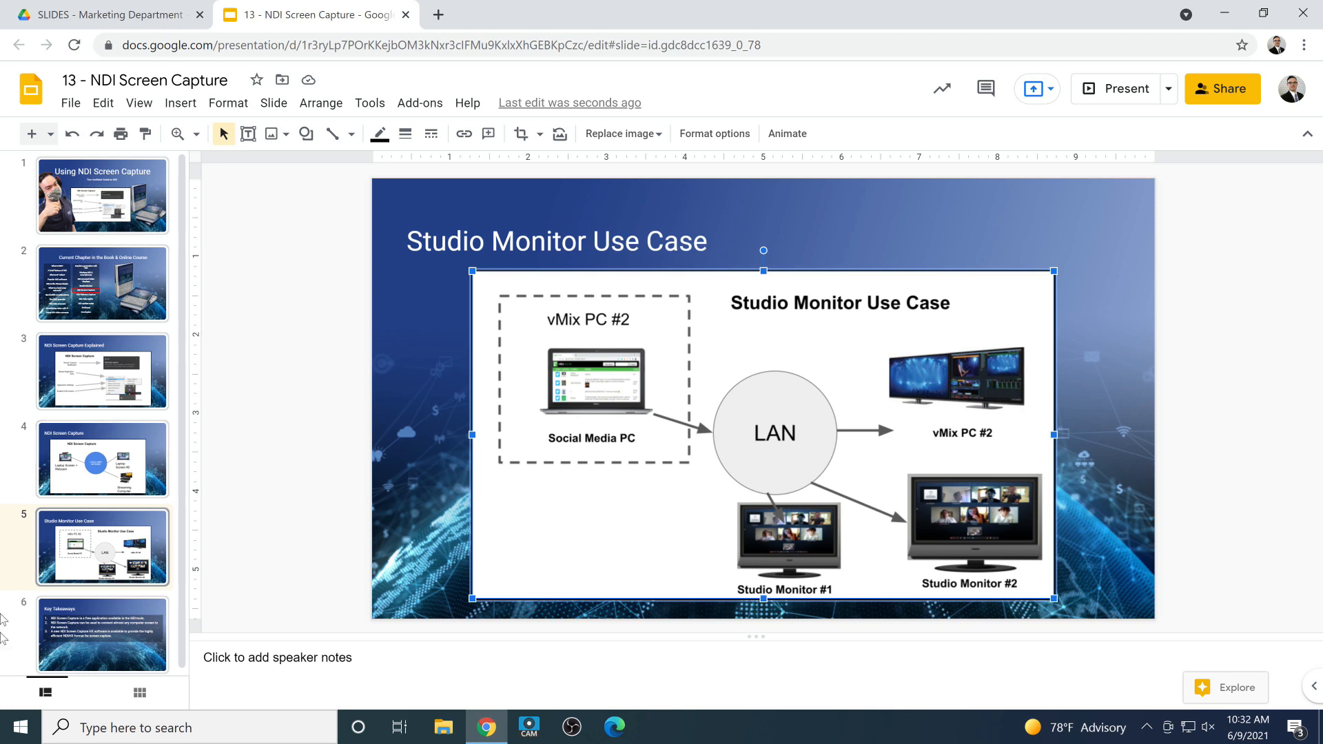
- Remove the test text from the title and move on to the key takeaways slide
left_click(101, 631)
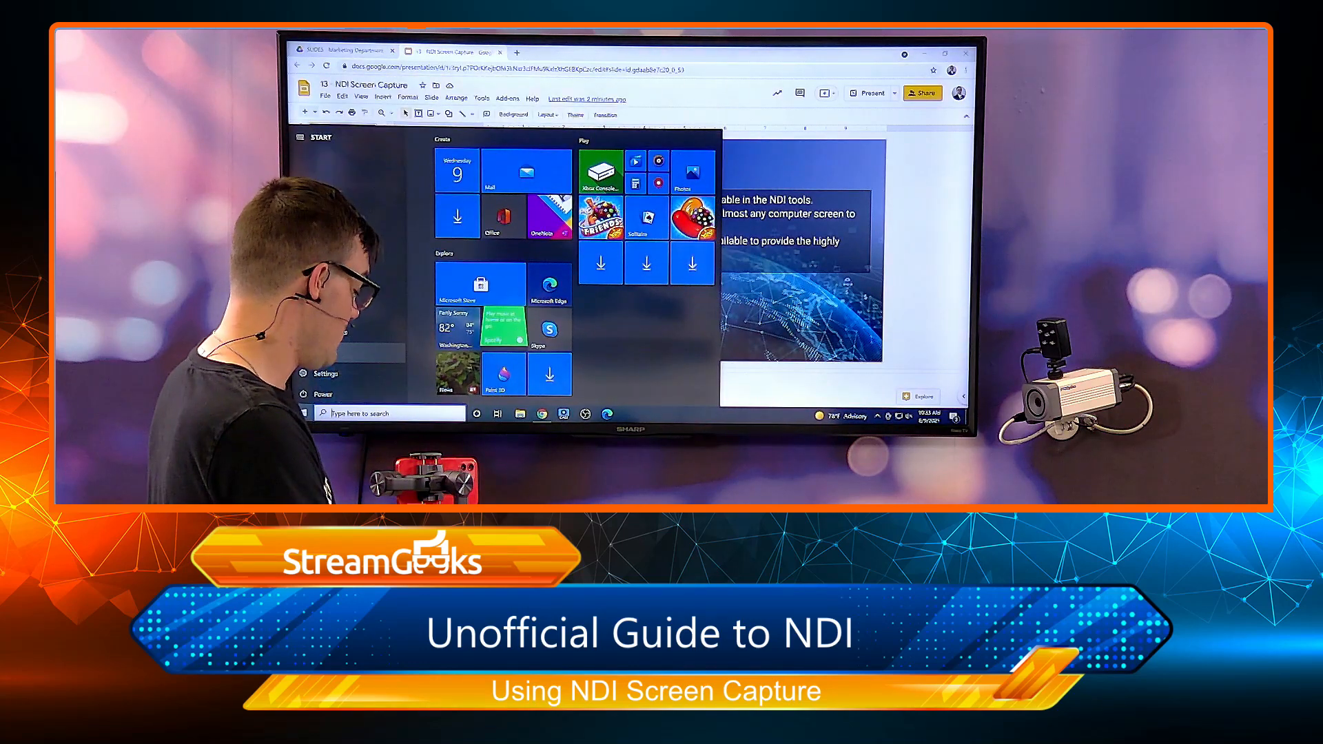
- Search Start for 'Screen Capture HX' and launch NDI Screen Capture HX to the tray
type("Screen Capture HX")
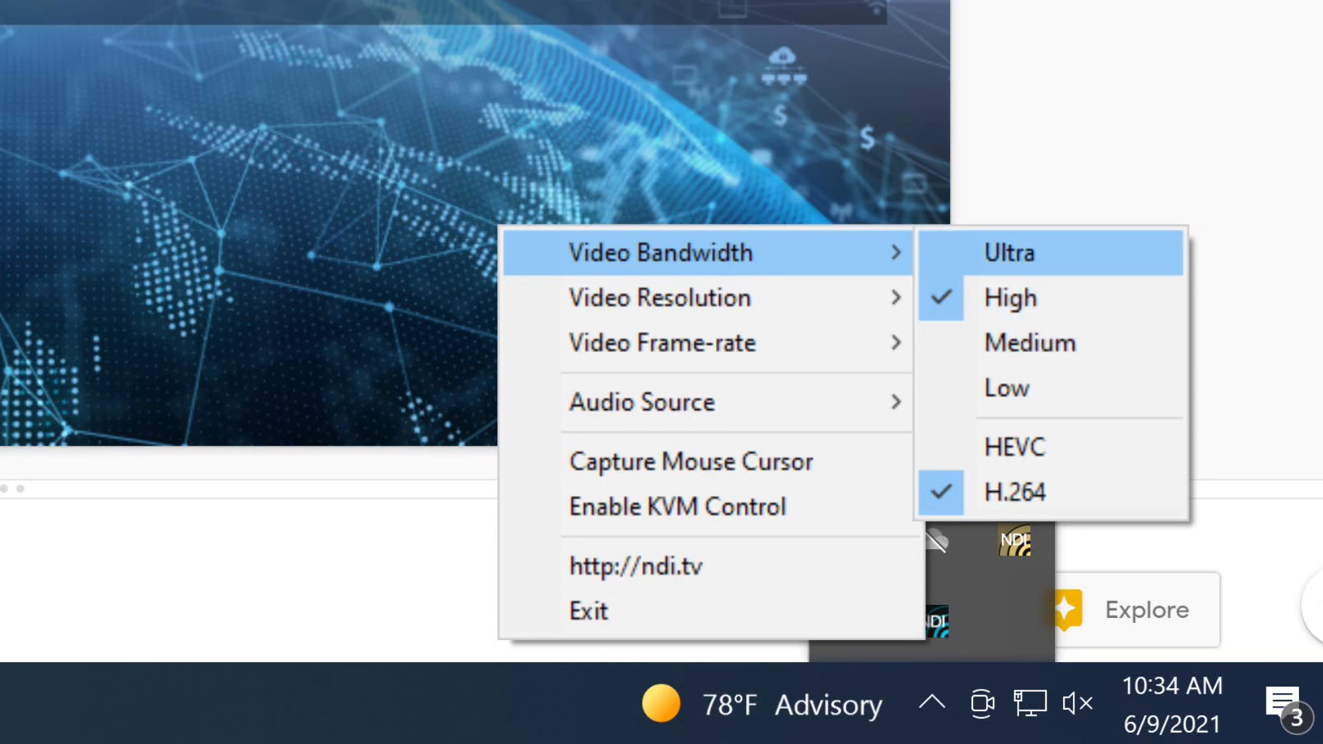
mouse_move(1008, 297)
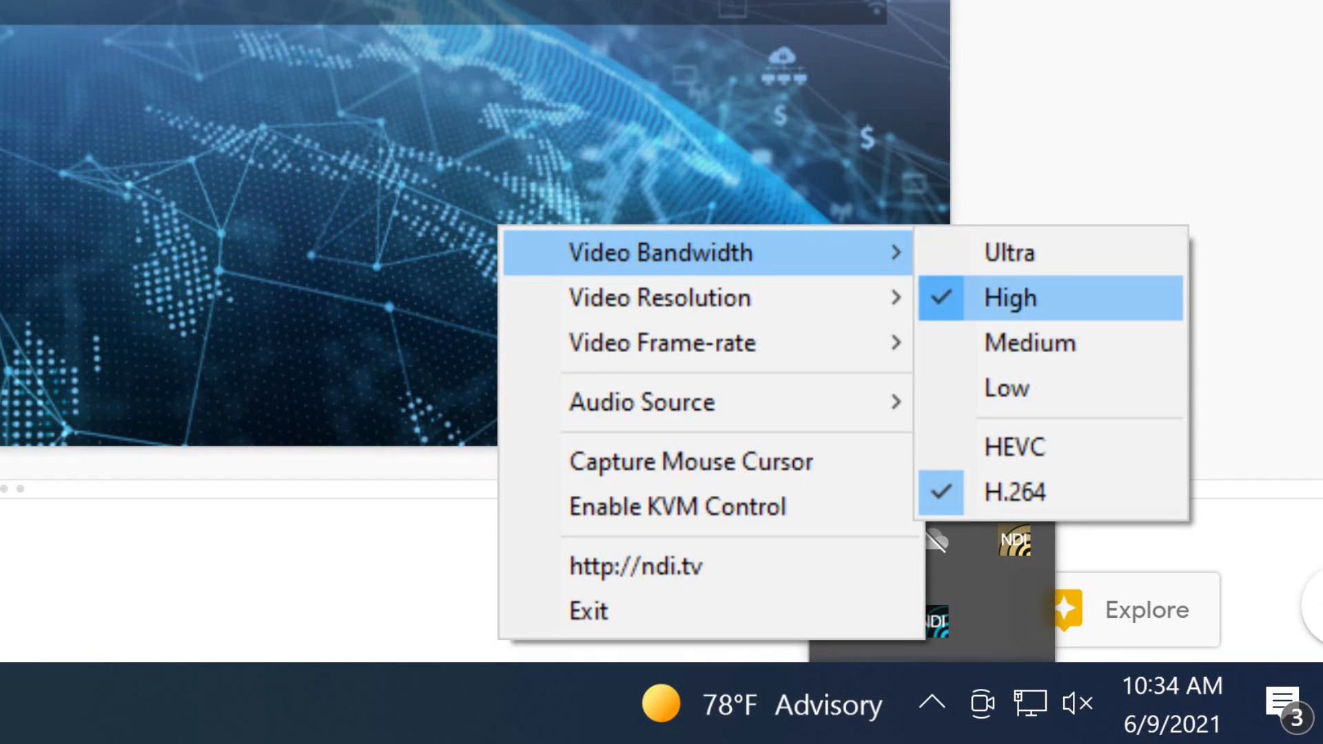
mouse_move(658, 297)
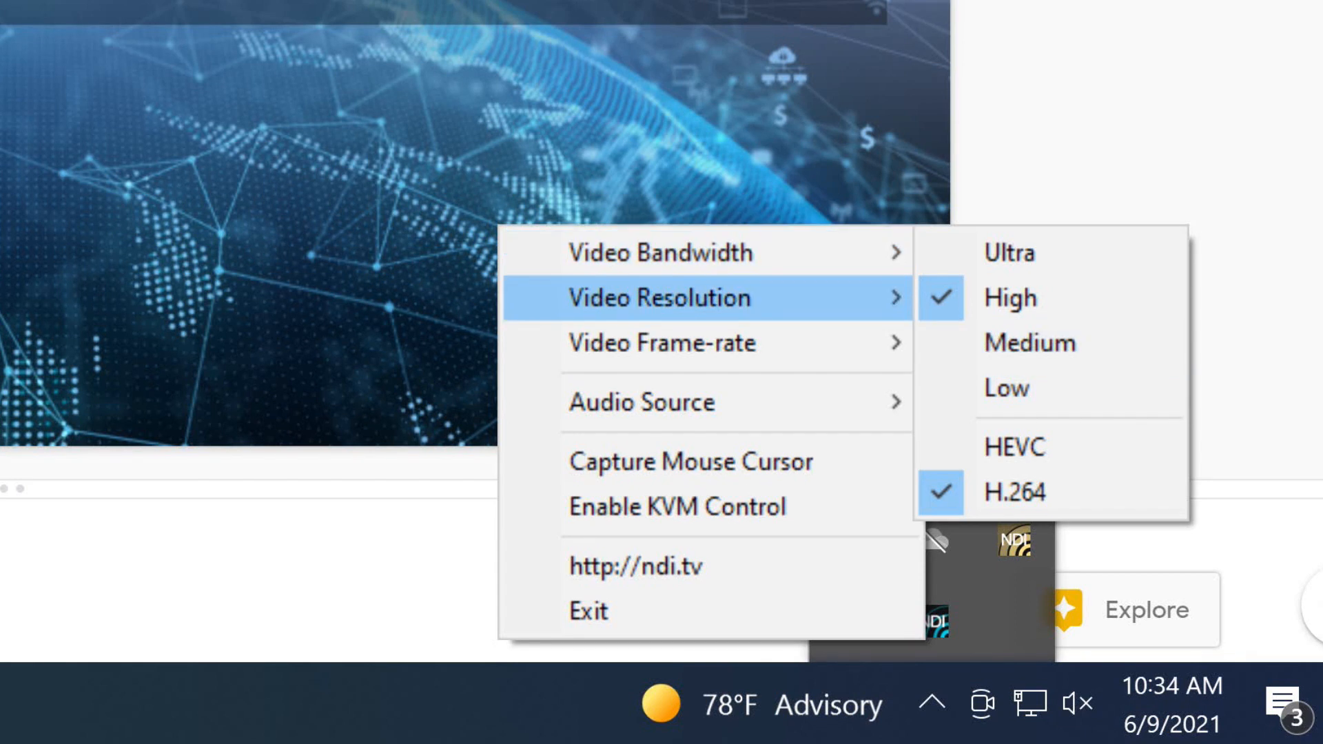
mouse_move(661, 342)
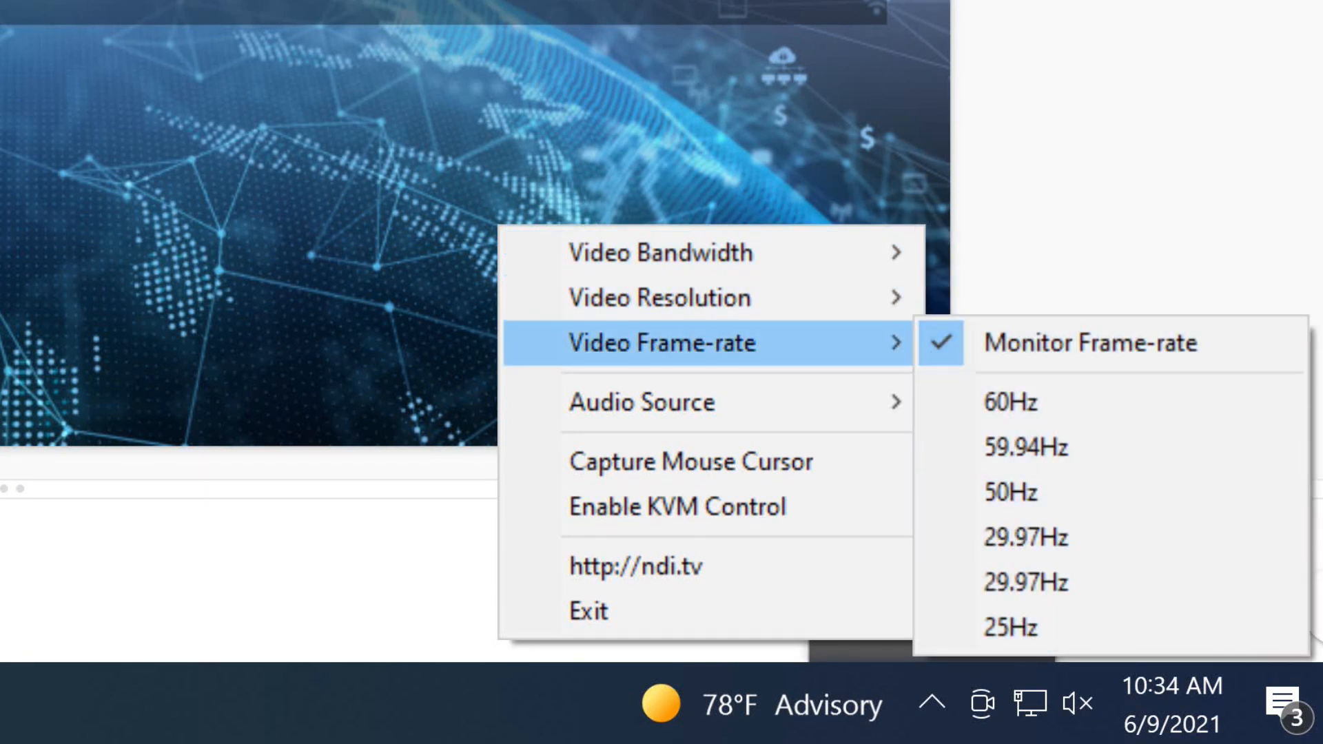
mouse_move(641, 403)
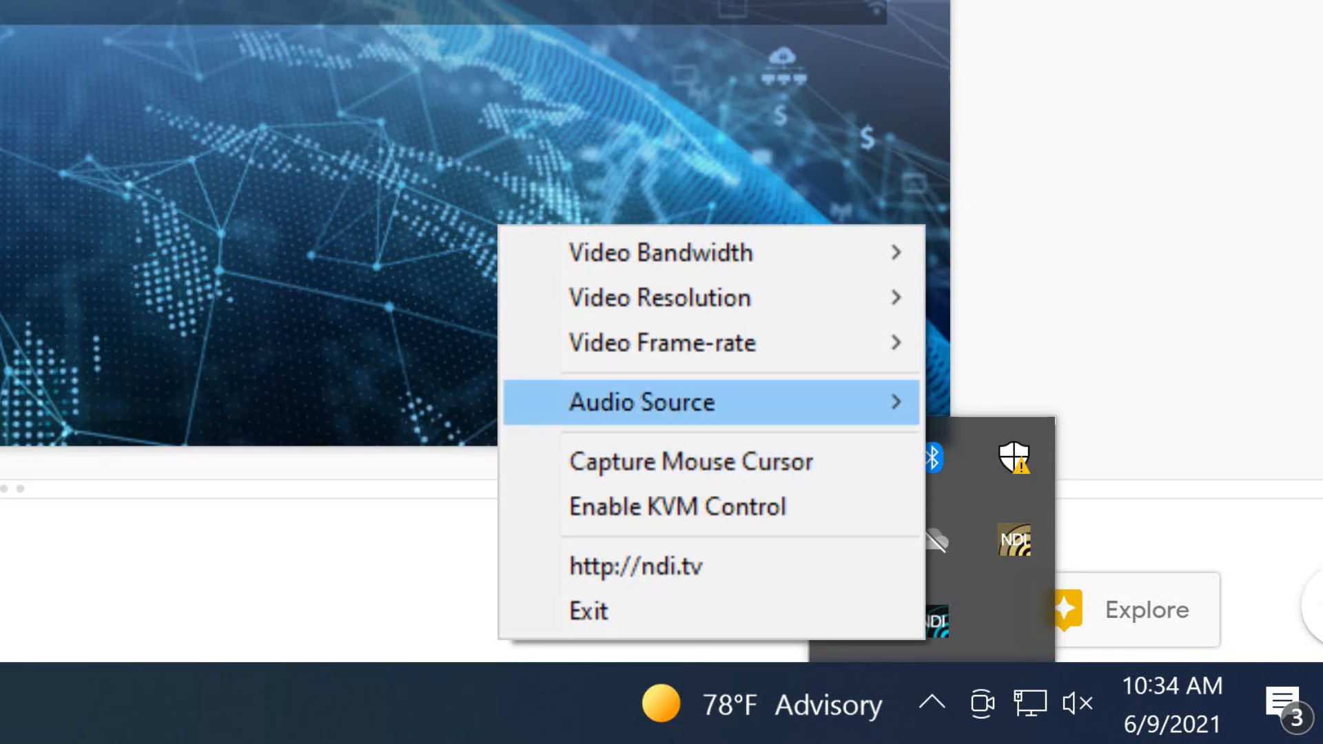